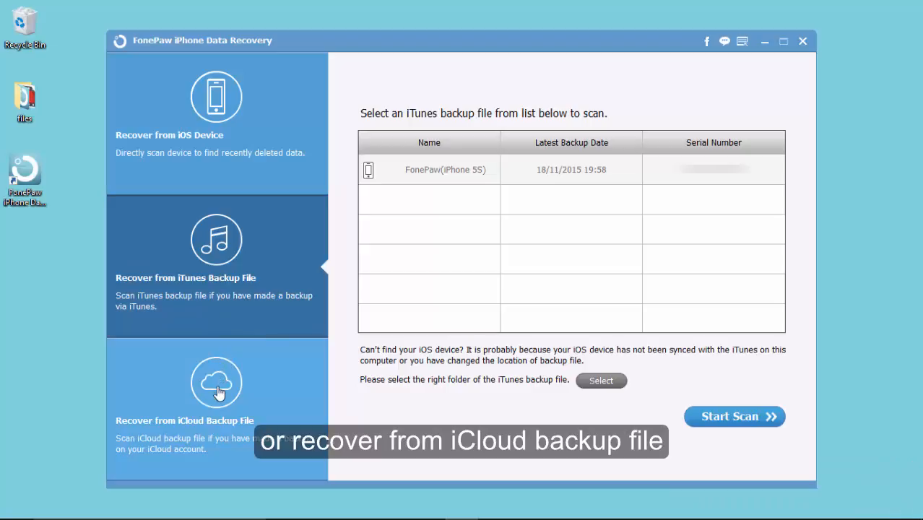
- Switch from the iCloud backup mode to recovering directly from the connected iPhone 5S
click(217, 390)
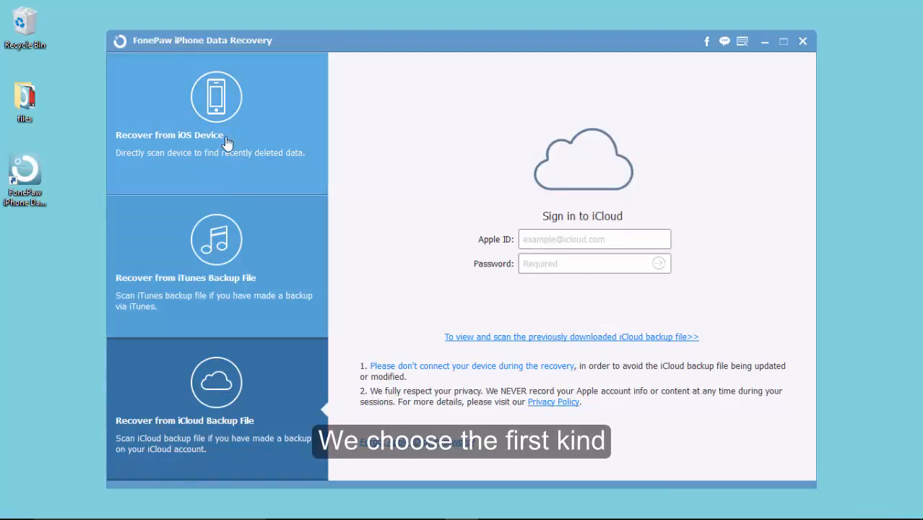
click(216, 123)
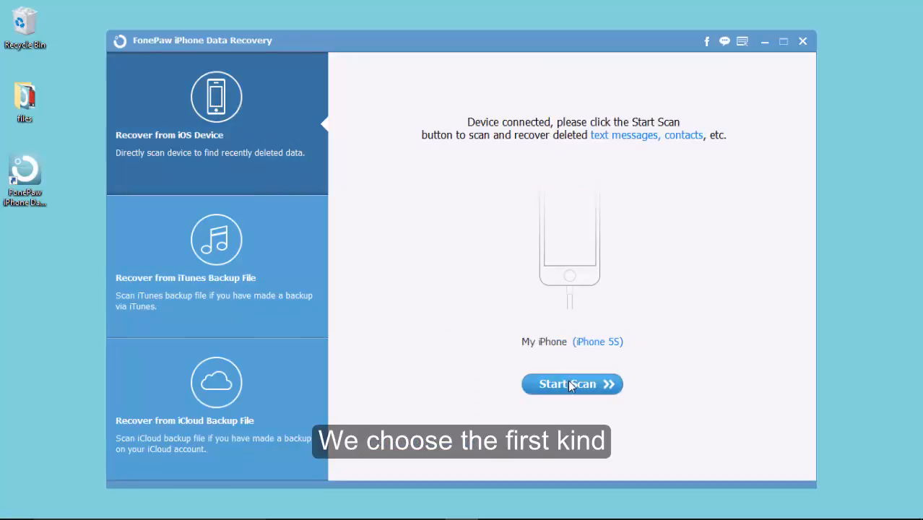
- Run a scan of the iPhone 5S and wait for the found data categories to be listed
click(573, 383)
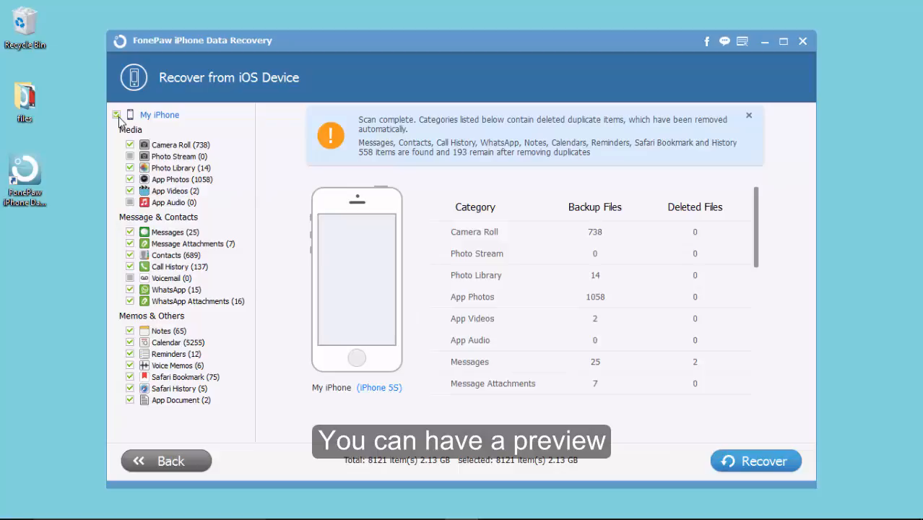
- Clear all categories, tick seven Safari bookmarks including Amazon.com and Amazon.it, and start recovery
click(116, 114)
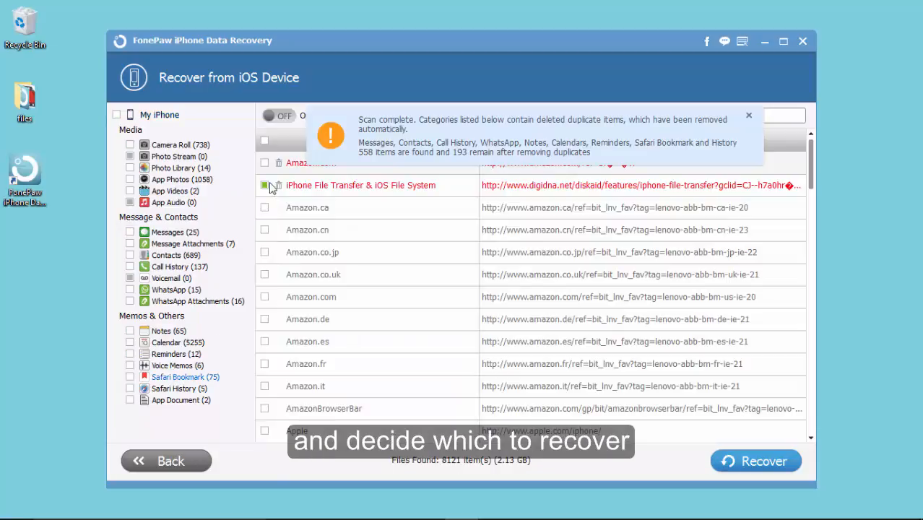
click(264, 185)
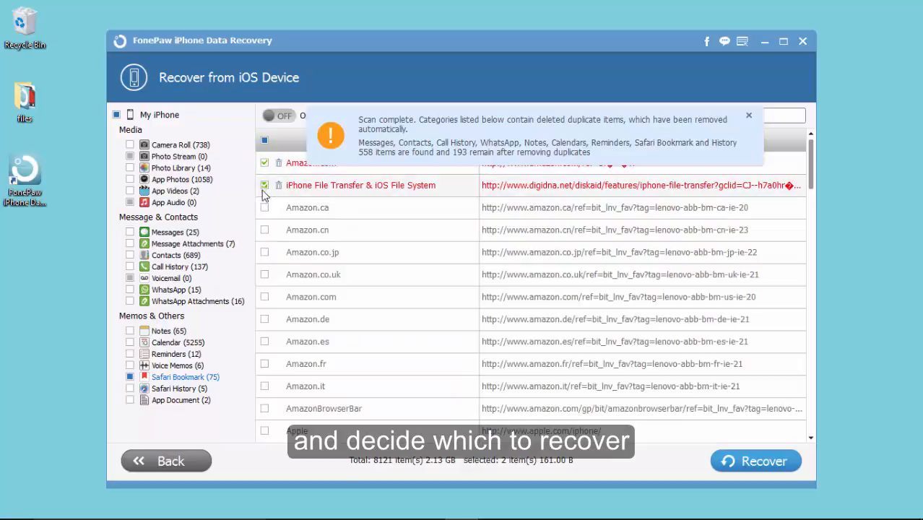
click(264, 252)
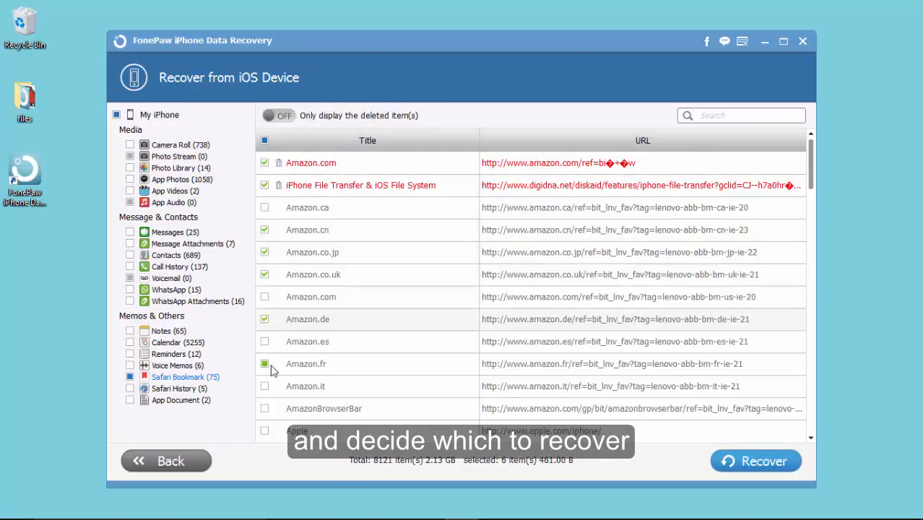
click(264, 385)
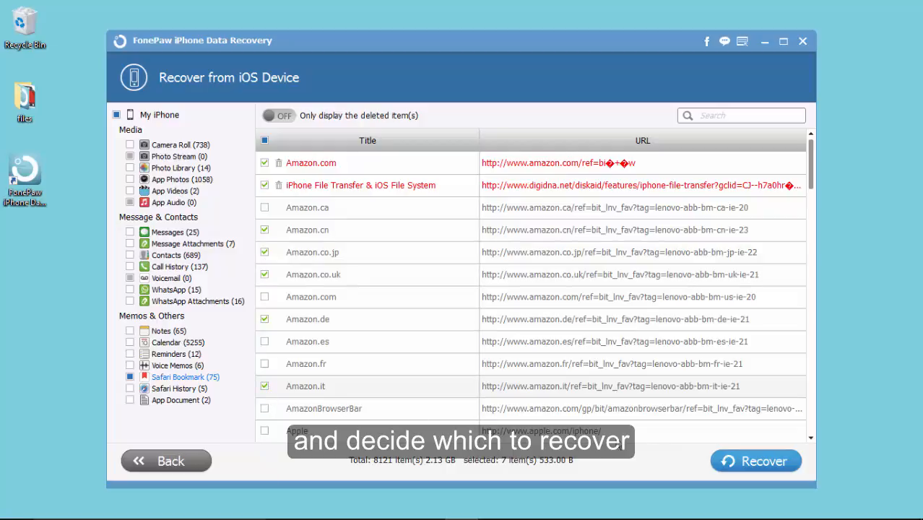
click(756, 461)
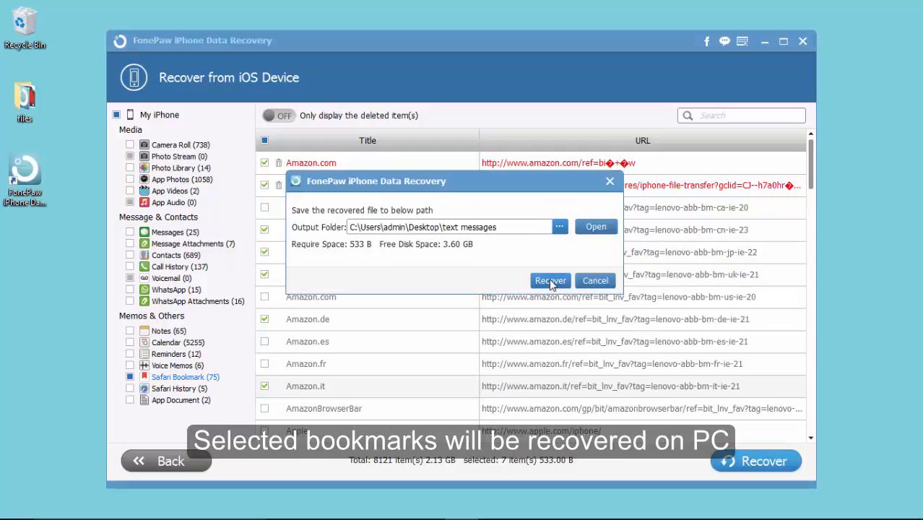
- Recover the bookmarks into the desktop 'text messages' folder, then close the program
click(551, 281)
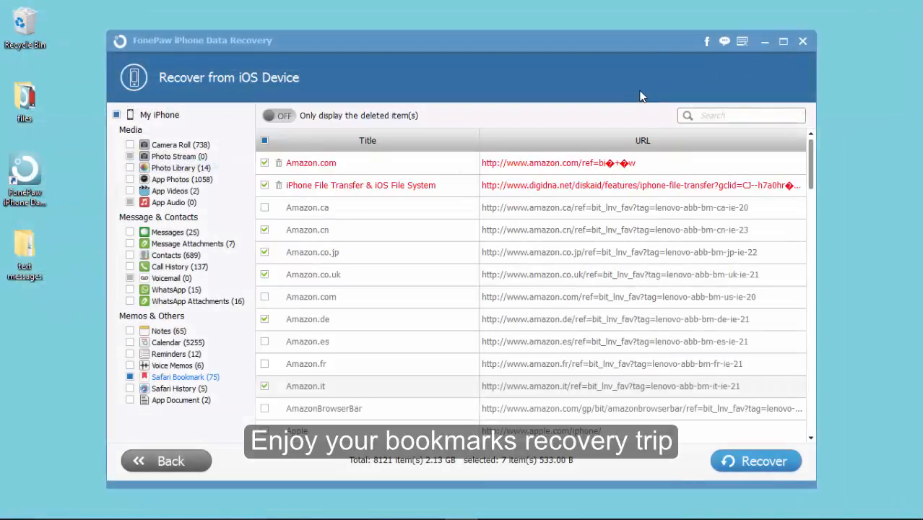
click(802, 40)
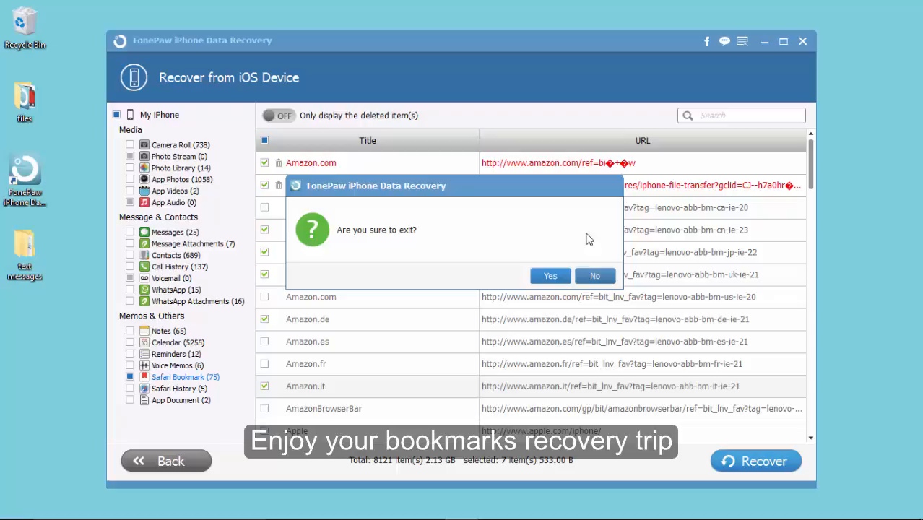